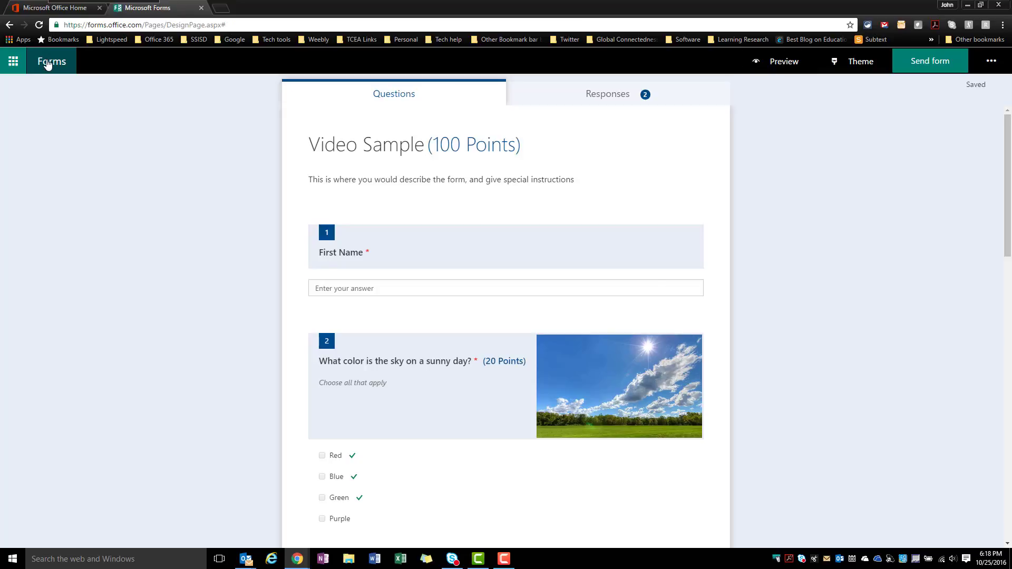
Return from the Video Sample quiz to the My forms list via the Forms logo.
click(51, 61)
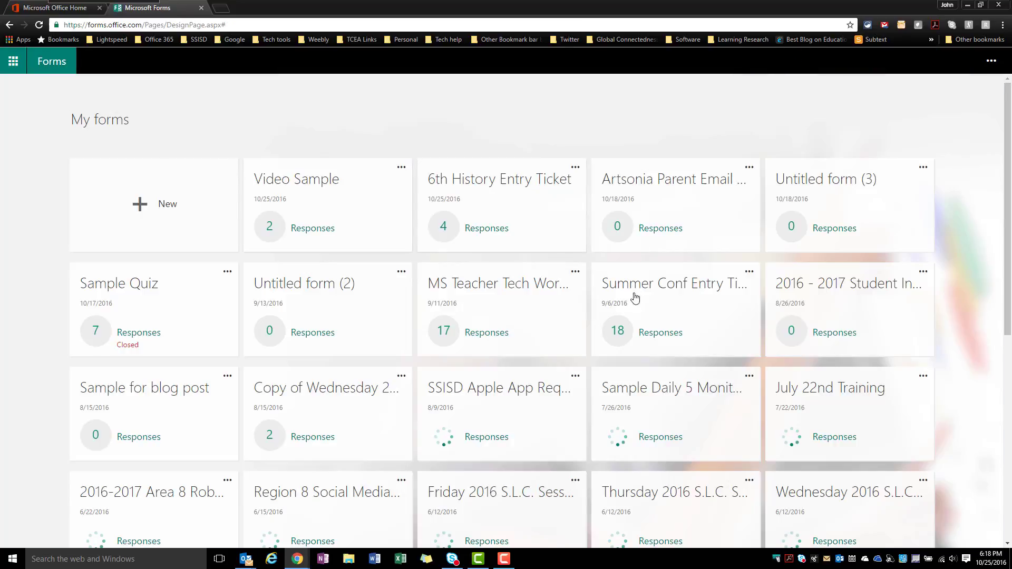
mouse_move(429, 301)
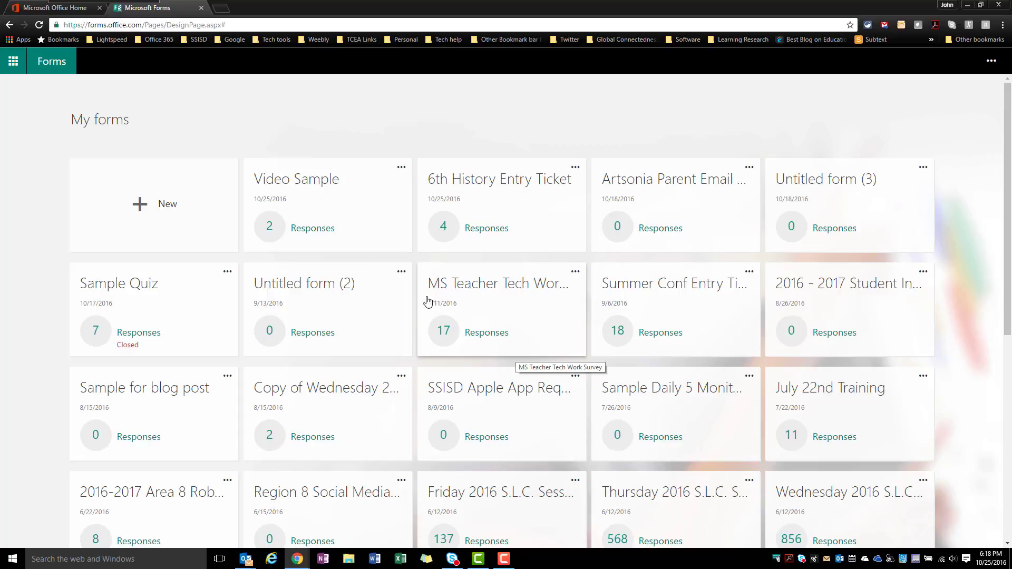
mouse_move(319, 201)
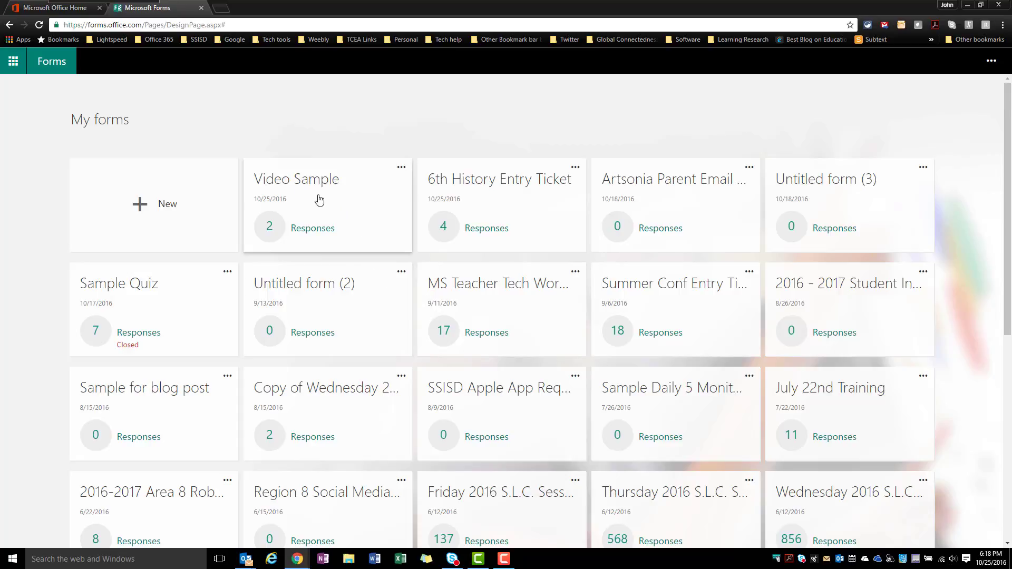
mouse_move(316, 202)
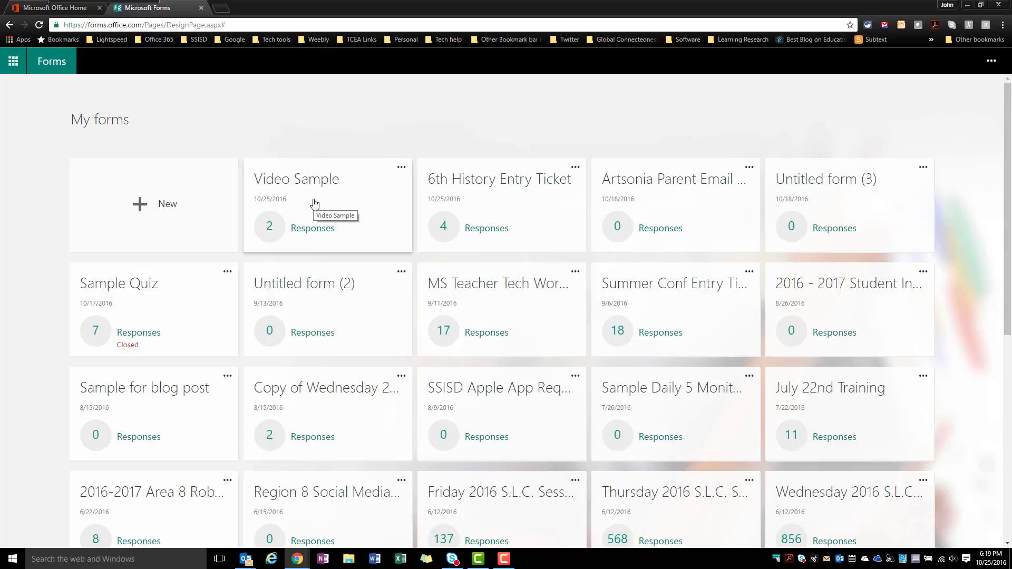
mouse_move(400, 168)
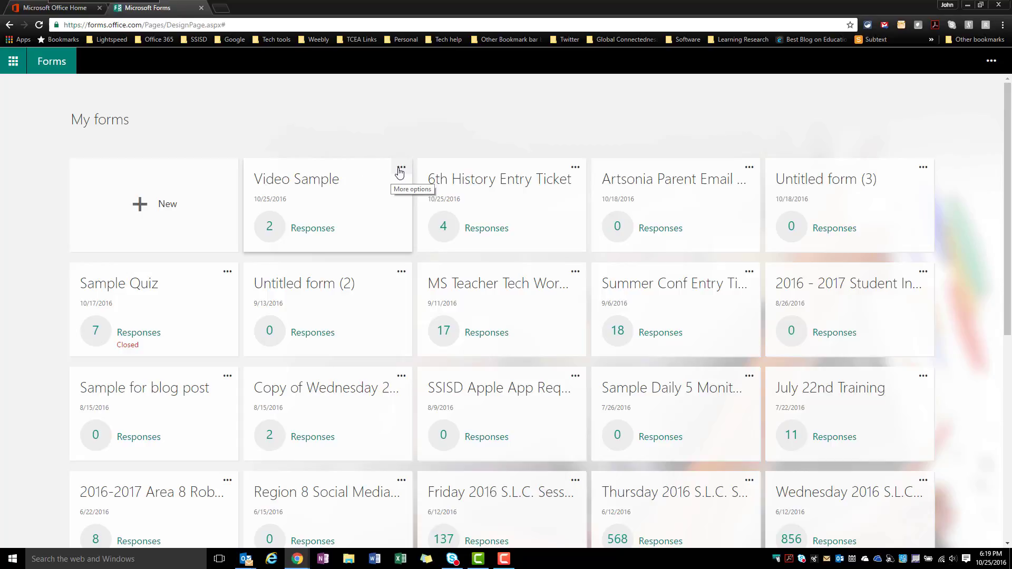
Copy the Video Sample form from its card's More options menu.
click(400, 170)
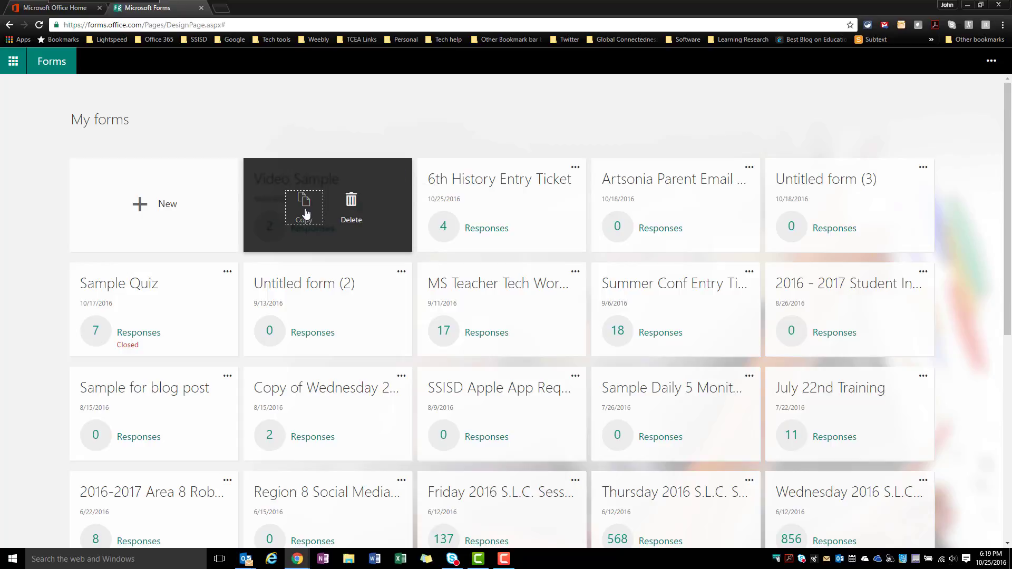
click(304, 204)
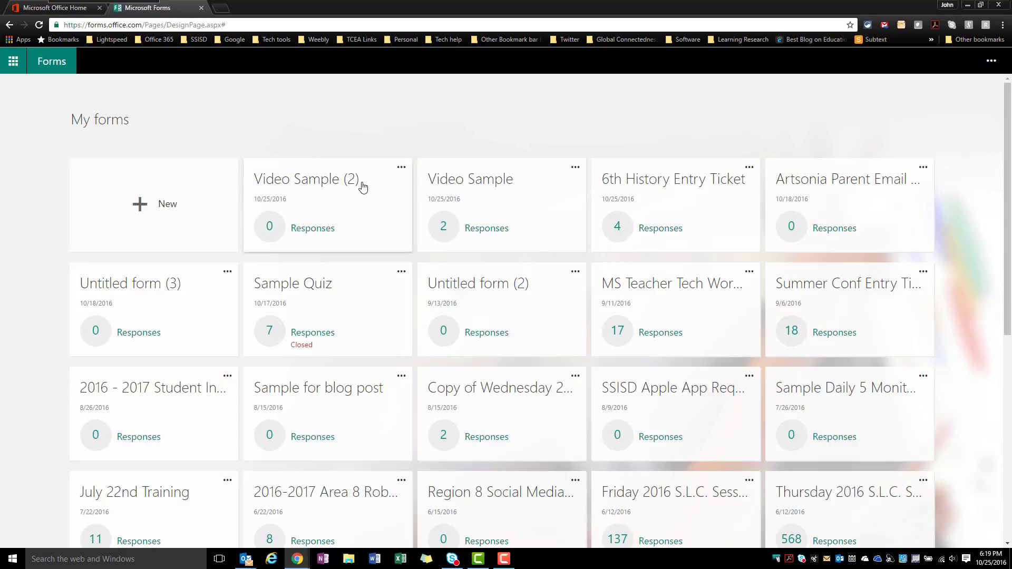
mouse_move(309, 220)
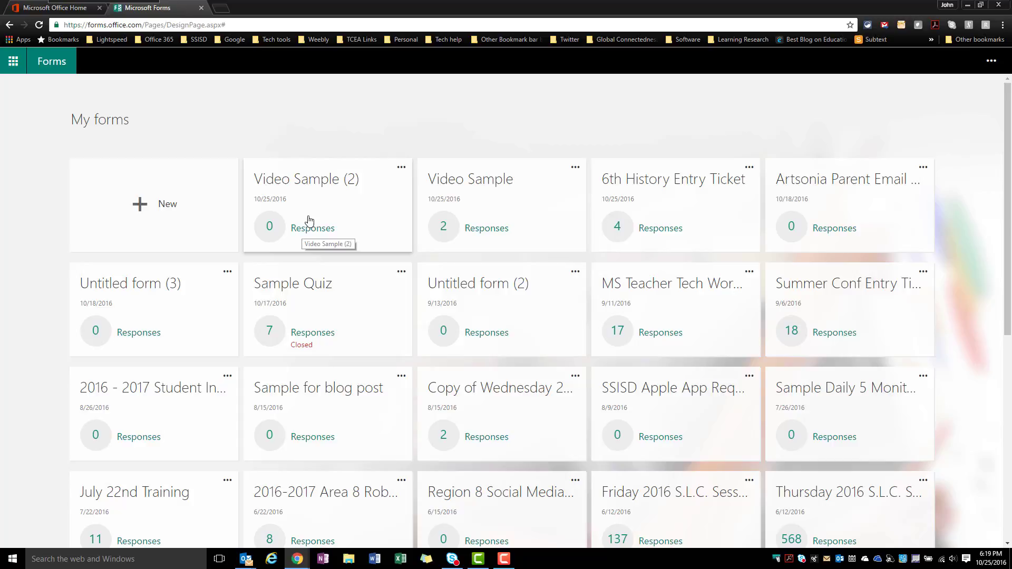
Open the Video Sample (2) copy and change its title to 'New Sample'.
click(306, 178)
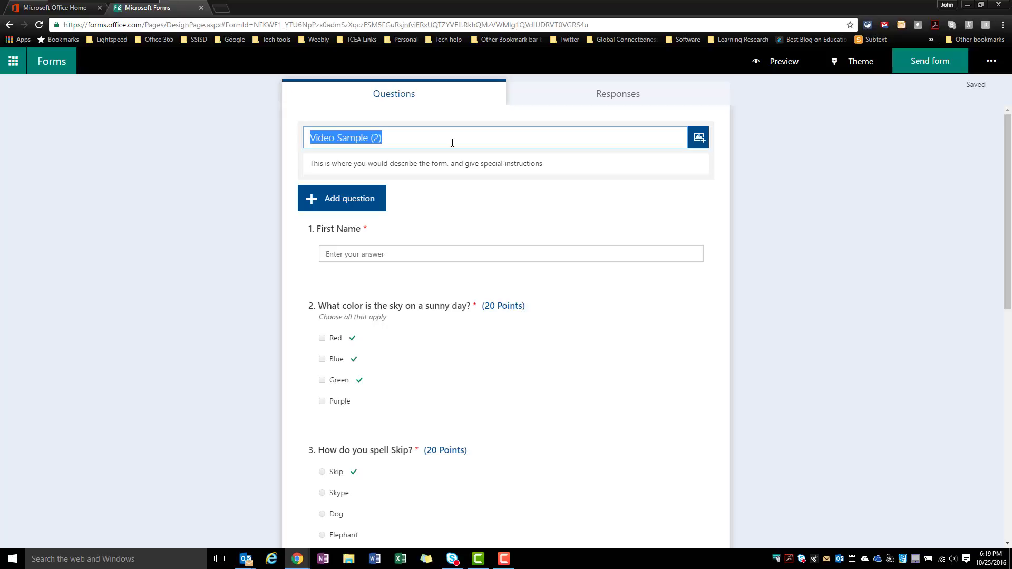
text(New Sample)
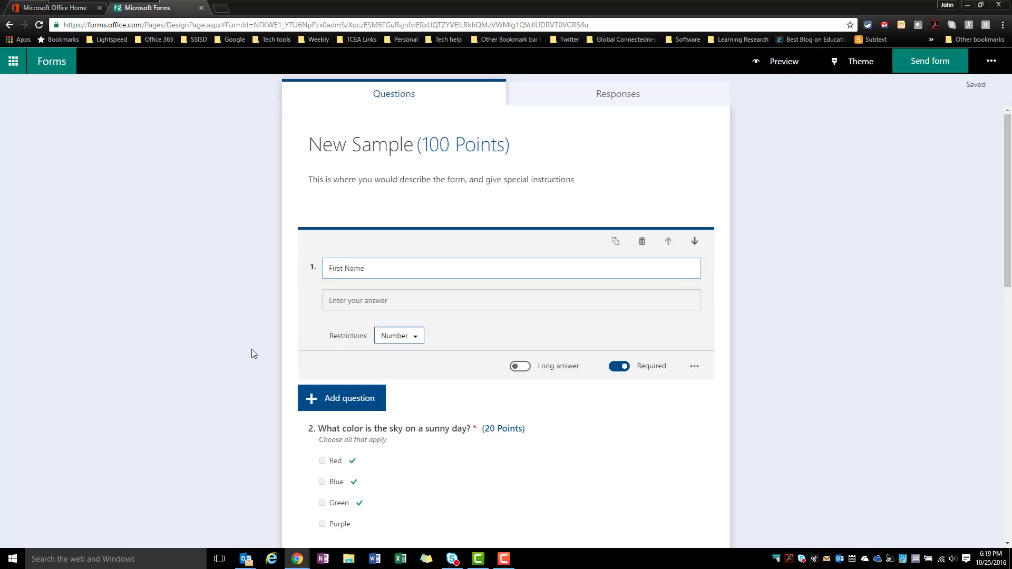
Scroll through New Sample's questions, then go back to the My forms list.
scroll(down, 3)
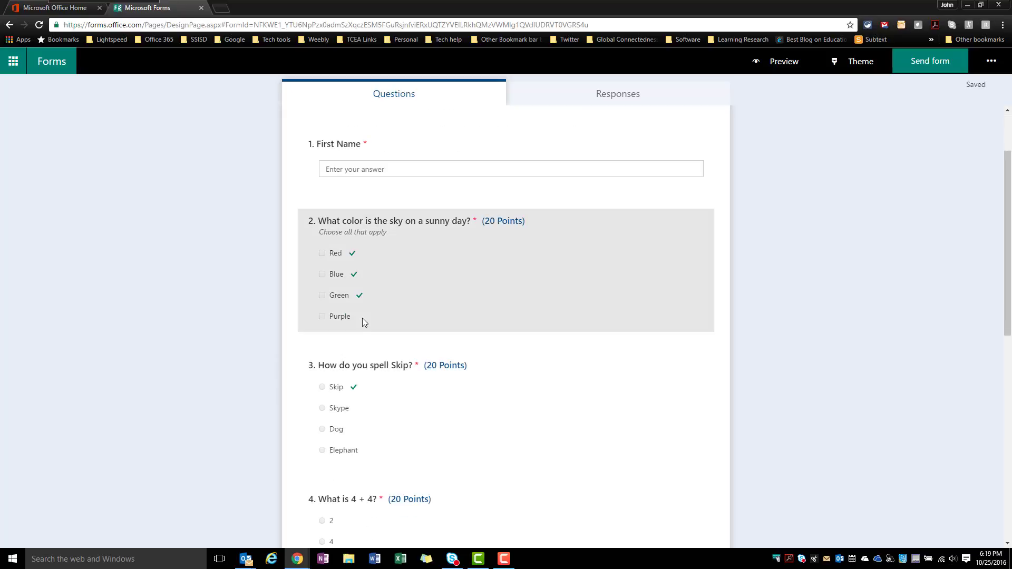
mouse_move(363, 319)
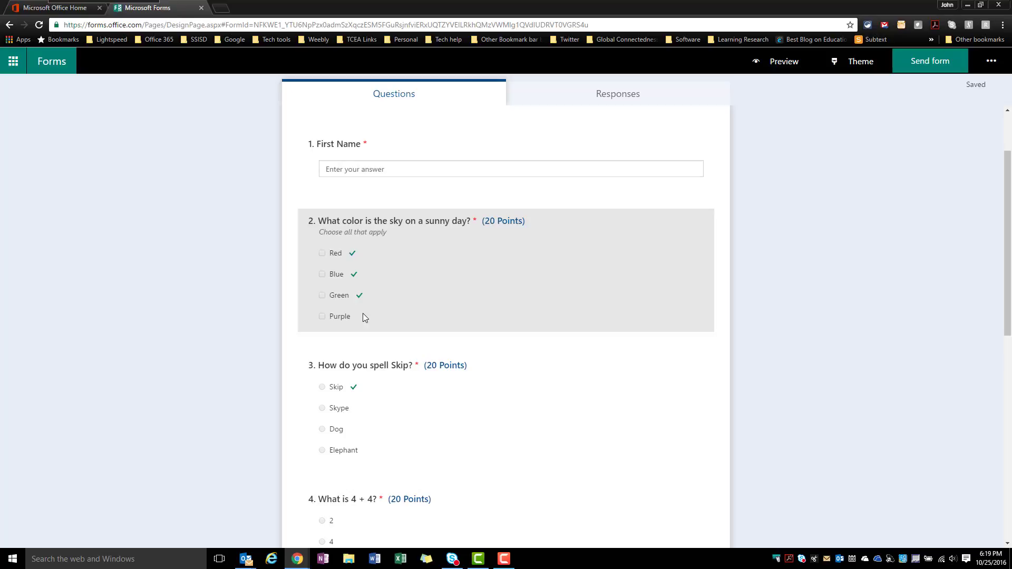
mouse_move(352, 221)
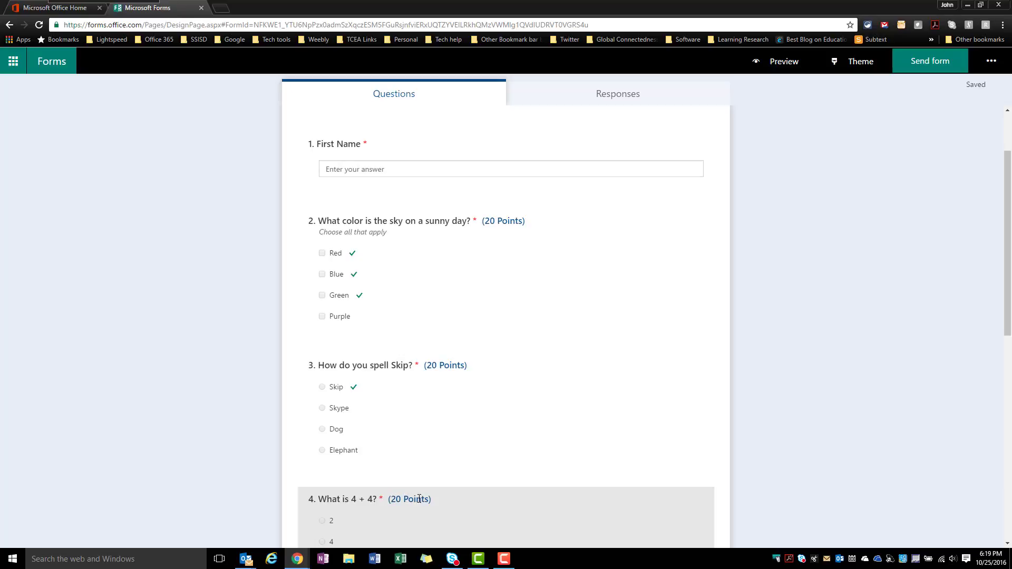
mouse_move(448, 503)
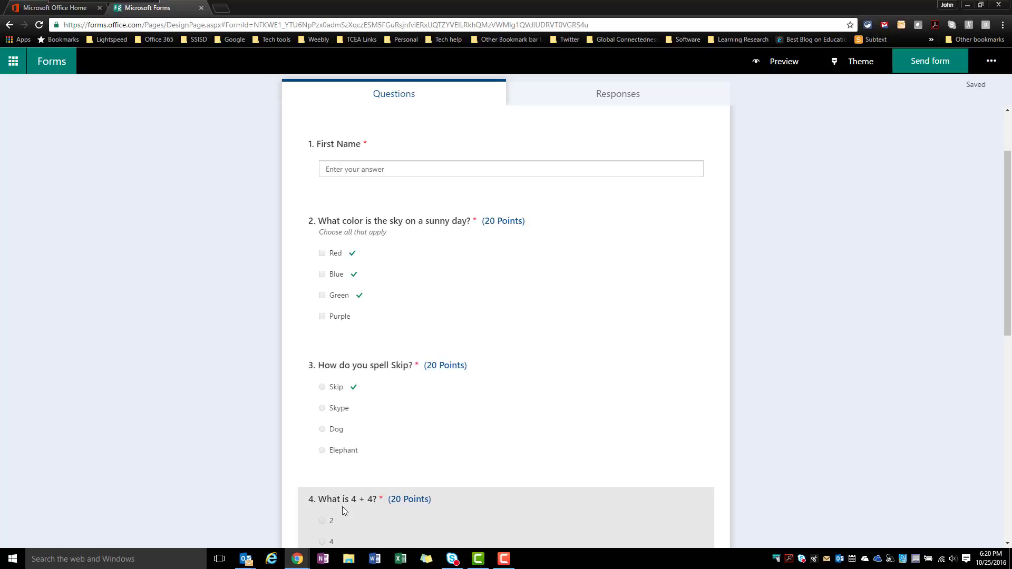
mouse_move(383, 507)
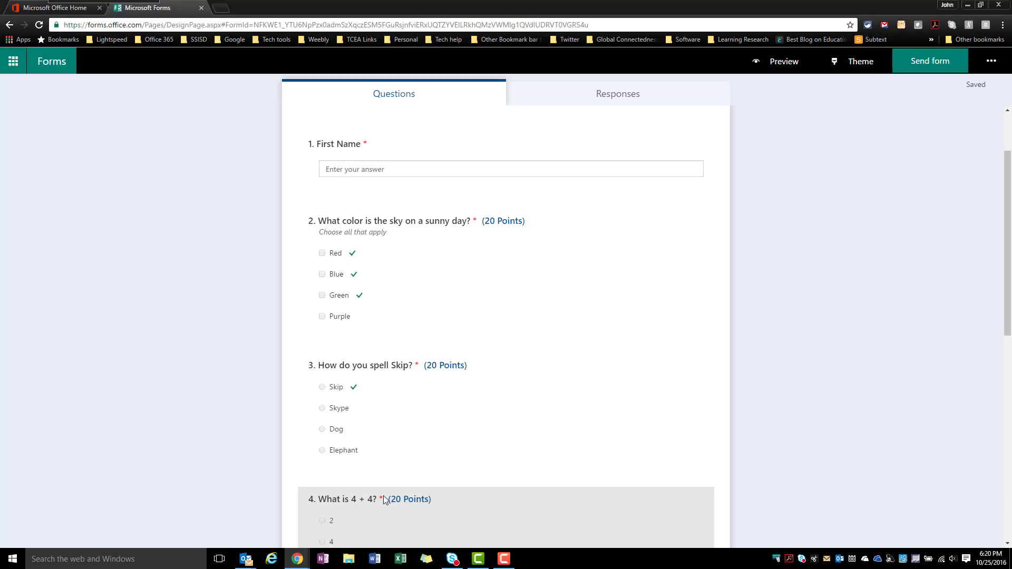
click(51, 60)
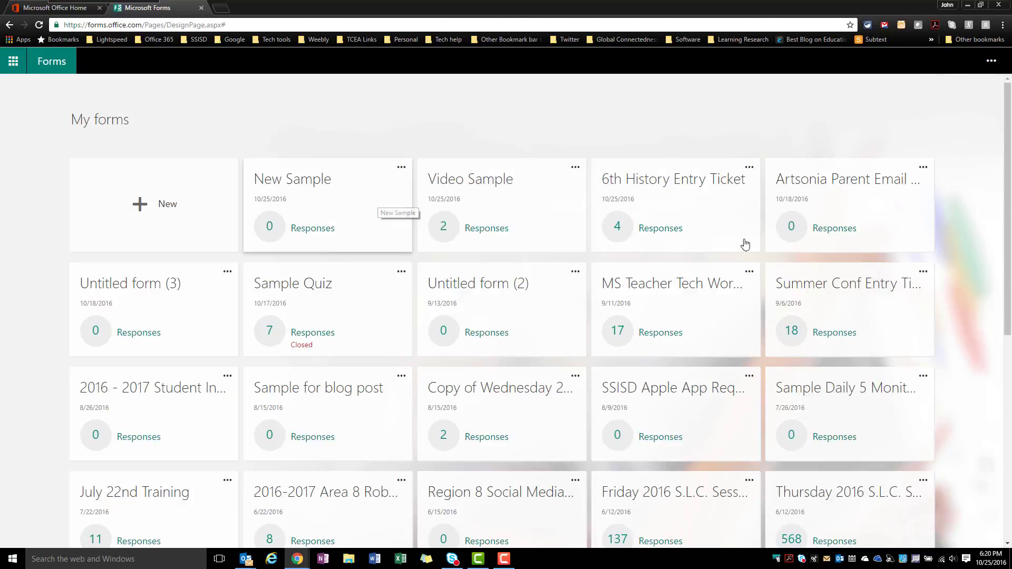